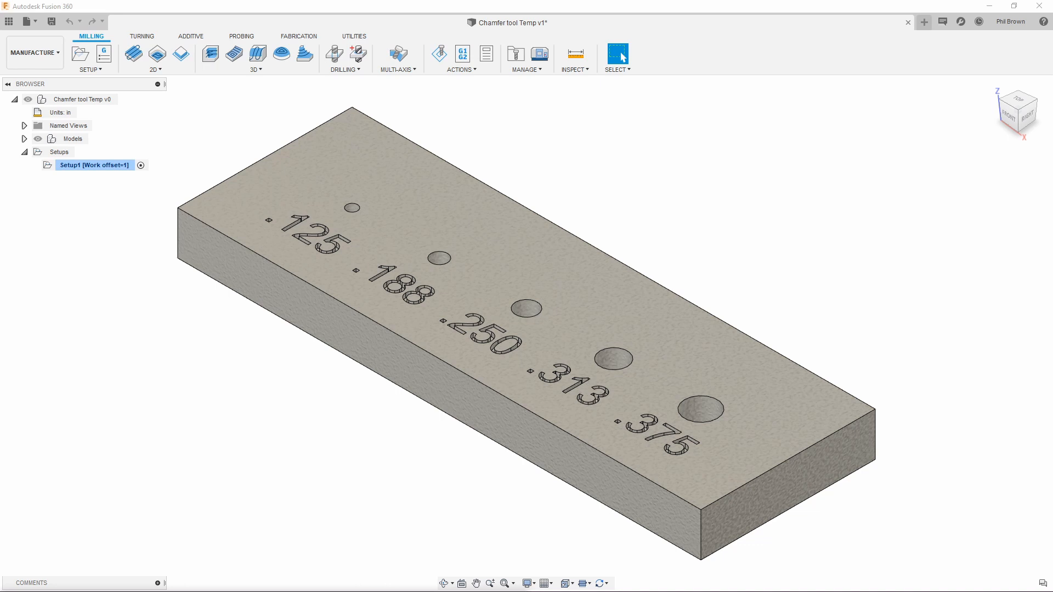
mouse_move(334, 54)
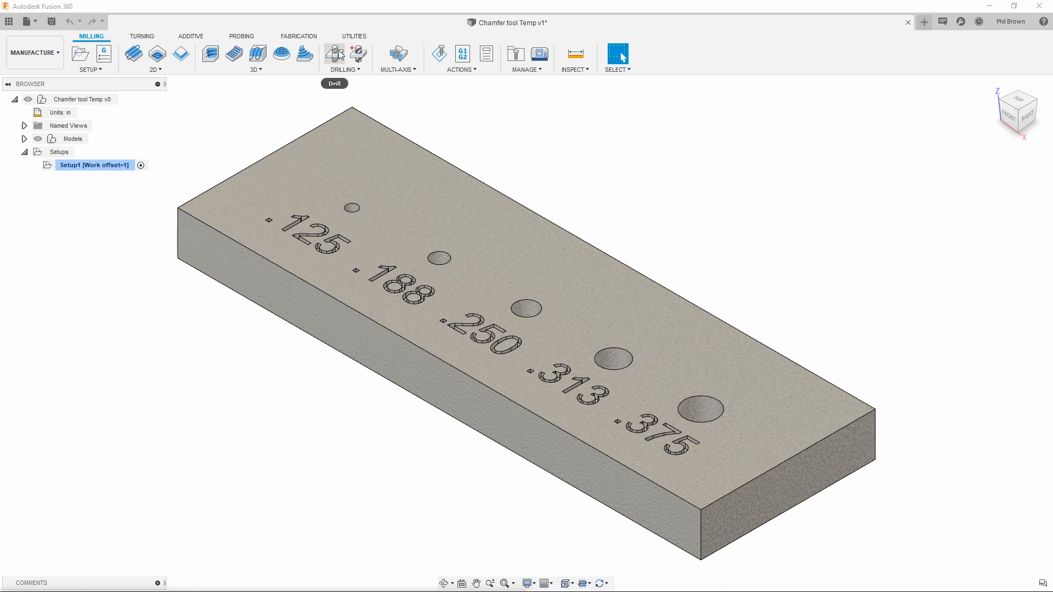
Create a new Drill operation using the 3/8 inch 90° spot drill from the tool library.
click(334, 54)
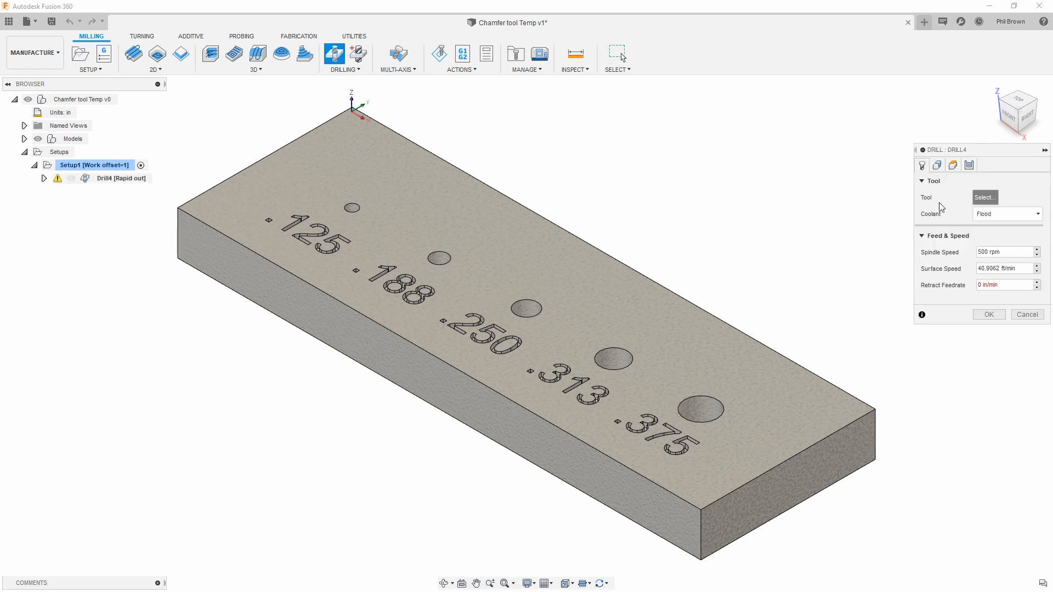
click(985, 196)
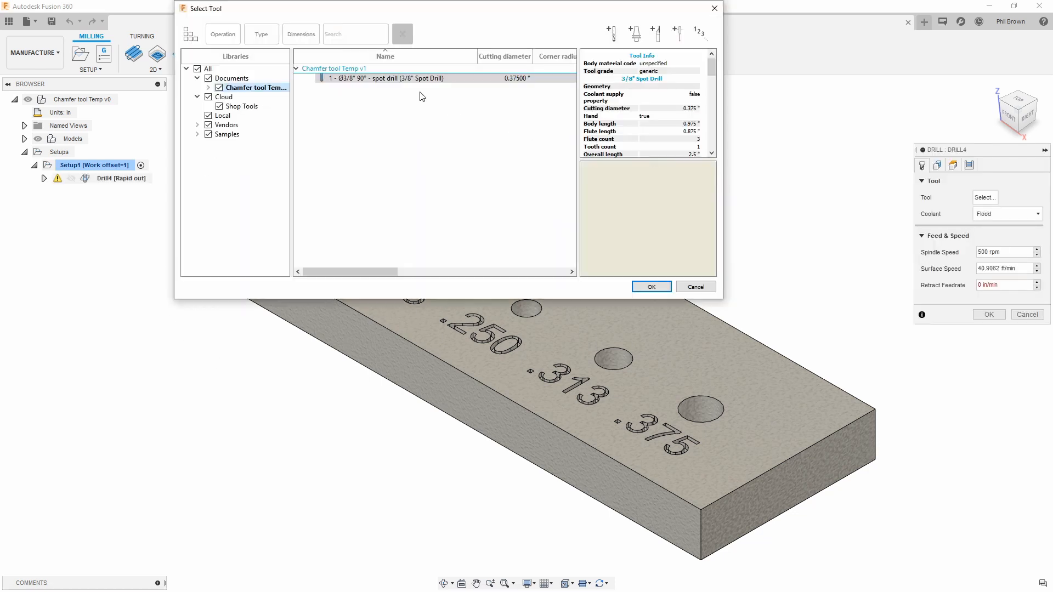
click(383, 78)
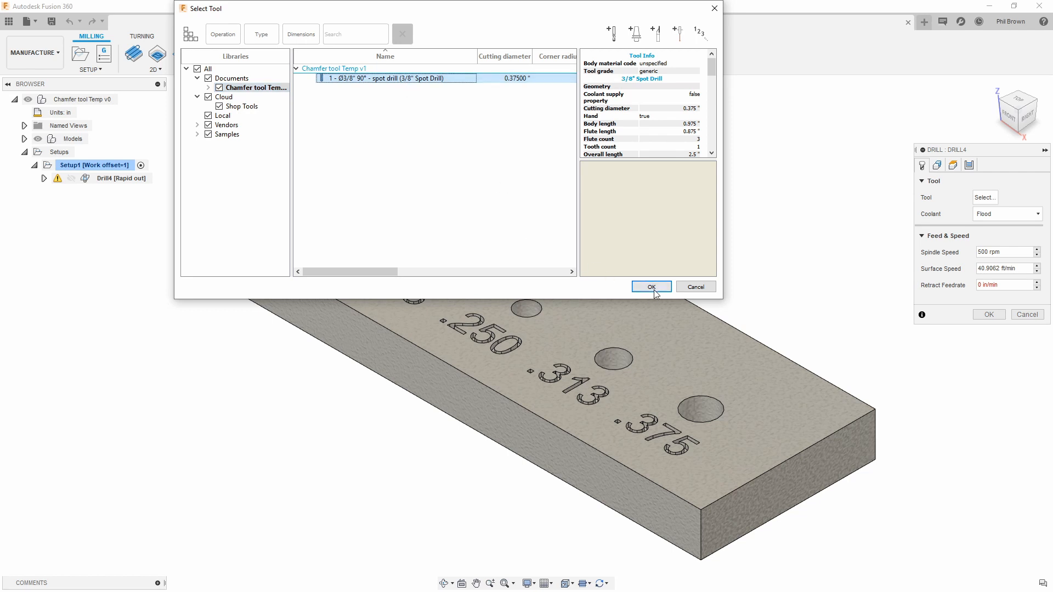
click(650, 287)
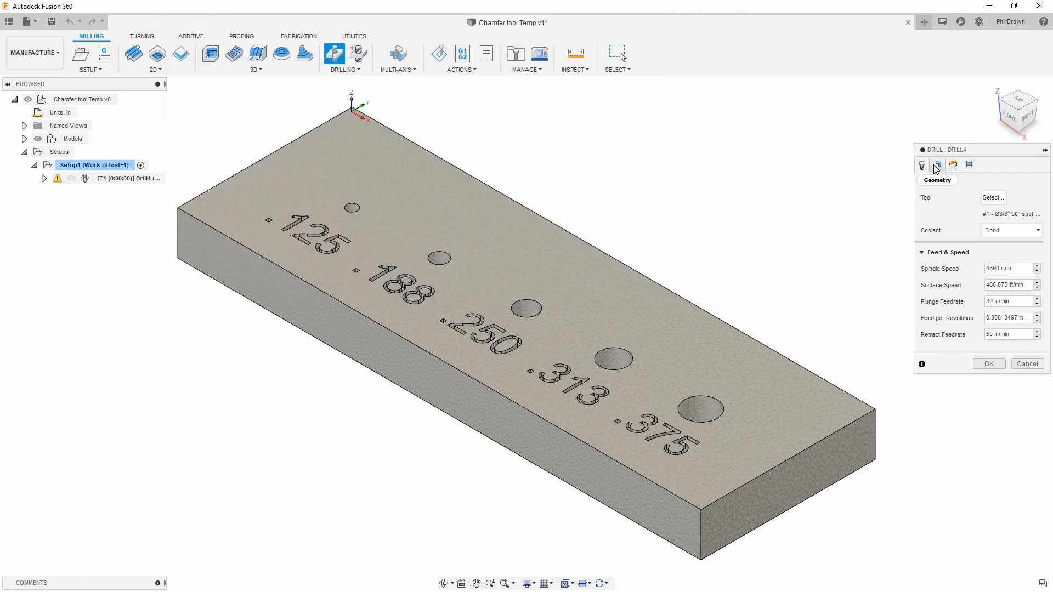
Select holes by diameter range with Minimum Diameter set to the expression tool_tipDiameter.
click(938, 165)
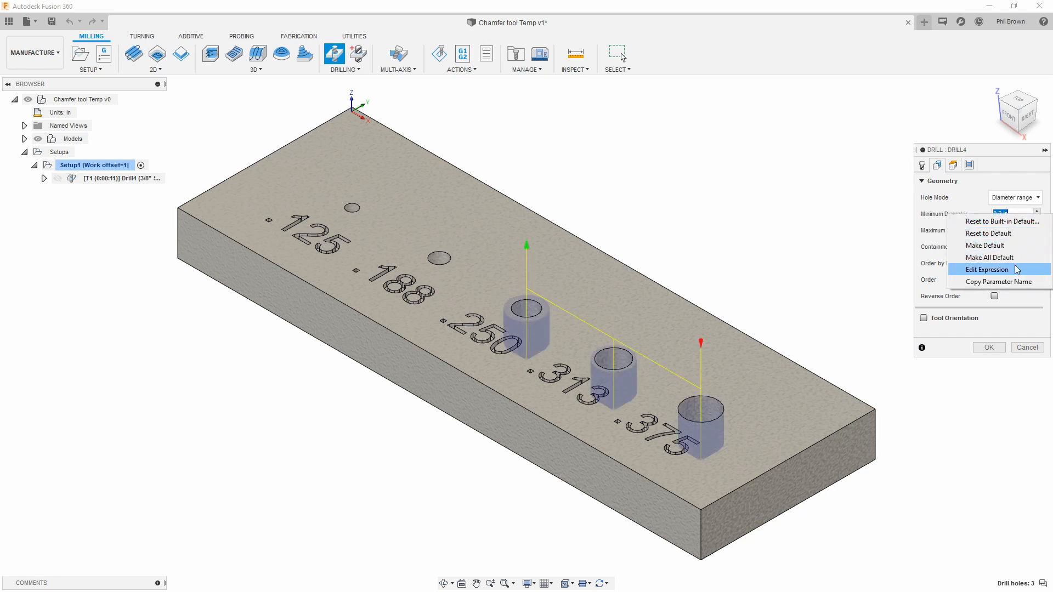
click(988, 269)
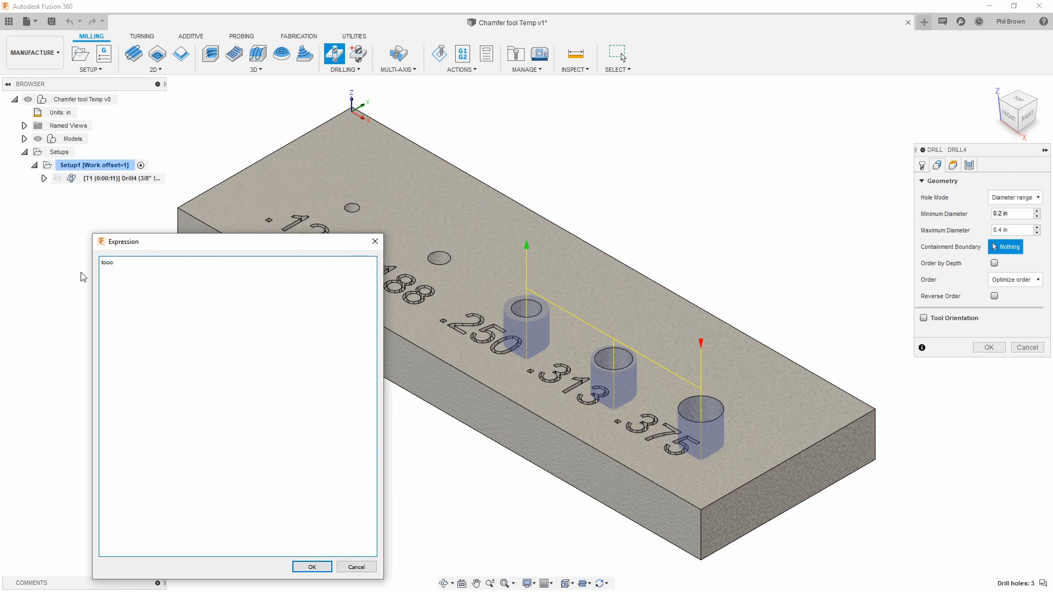
text(tool_)
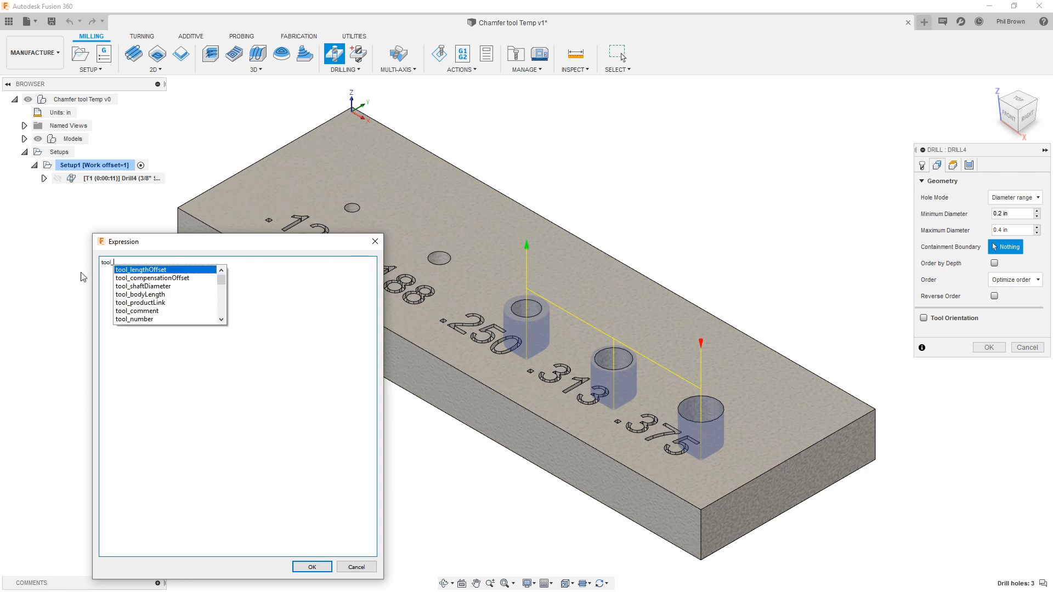
text(tool_tipDiameter)
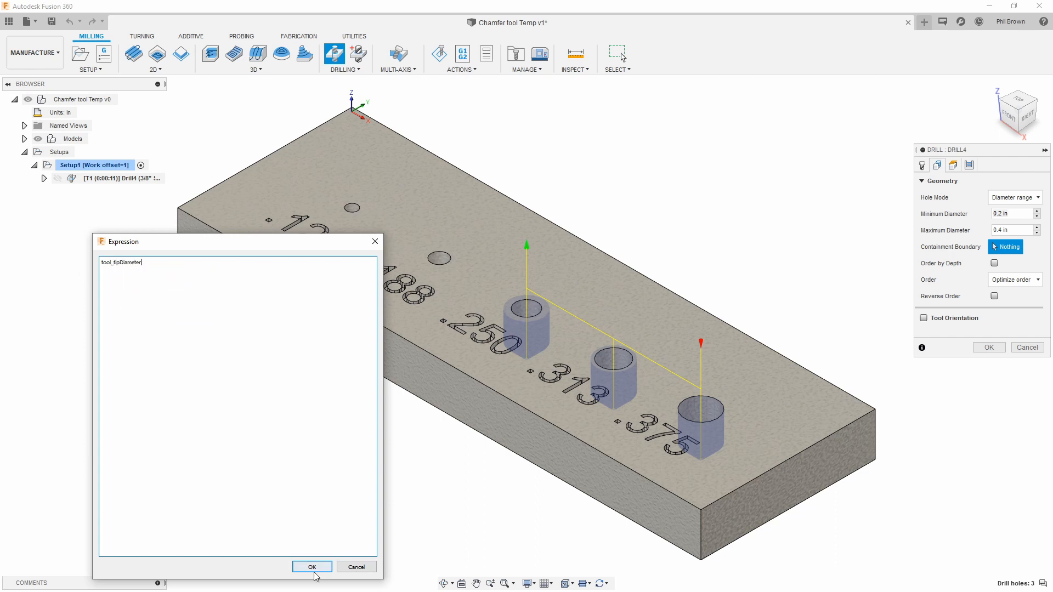
click(310, 566)
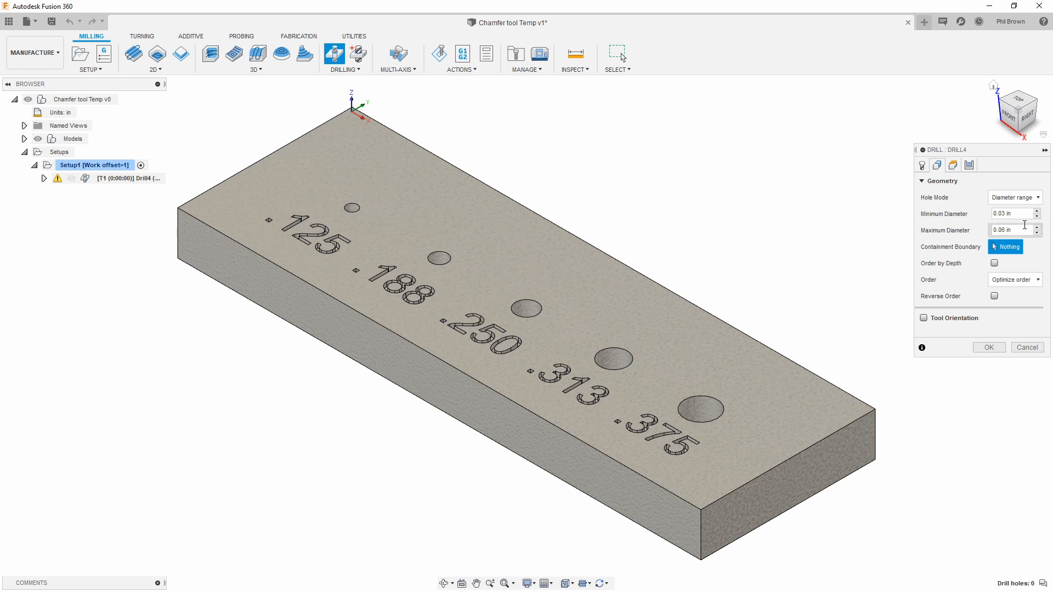
Set Maximum Diameter to the expression tool_diameter*.95, selecting the four smaller holes.
right_click(1010, 214)
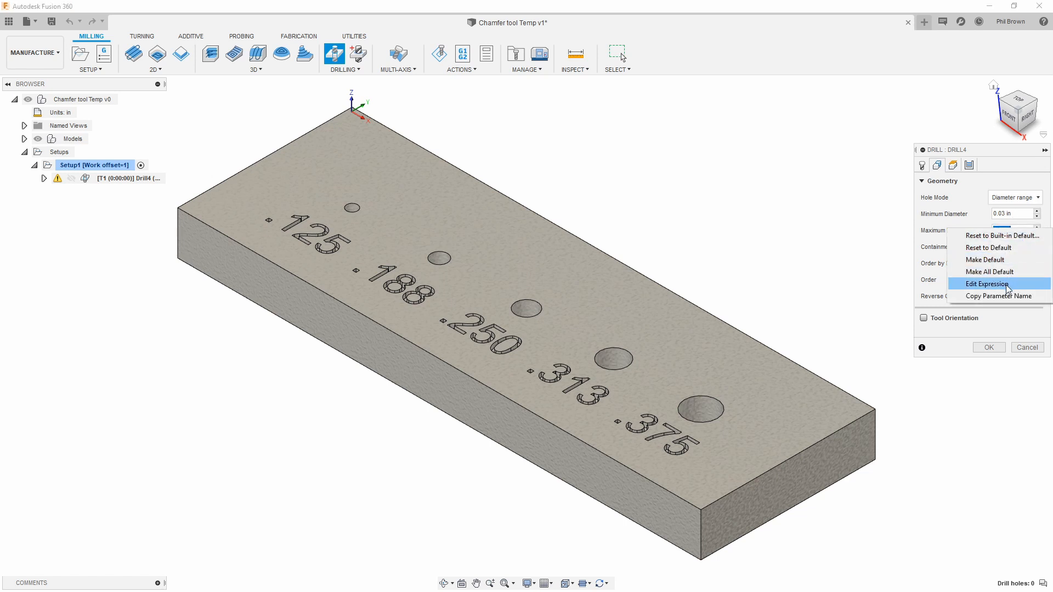
click(985, 283)
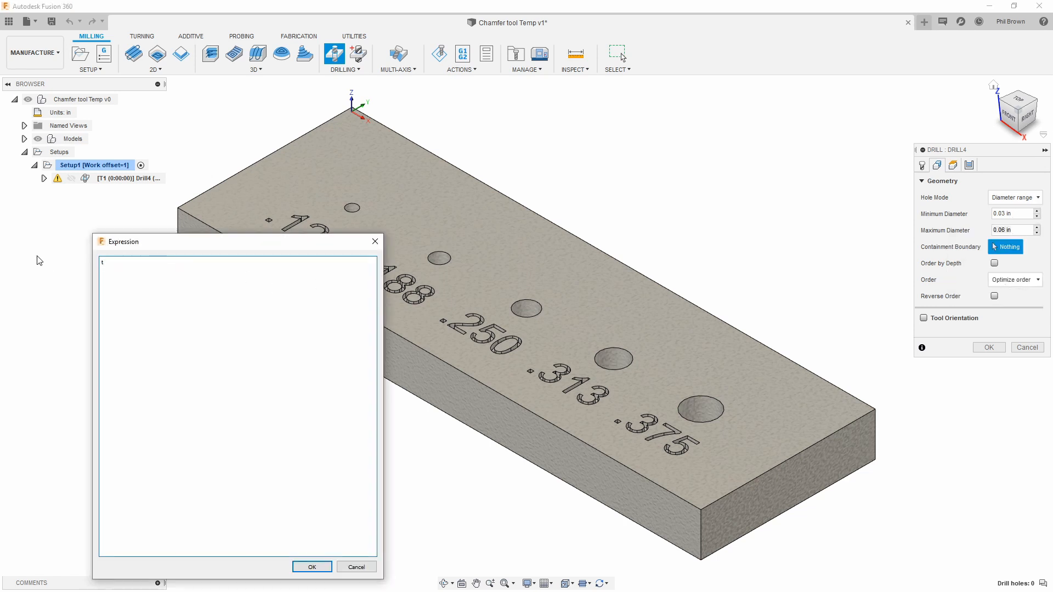
text(ool_diameter*)
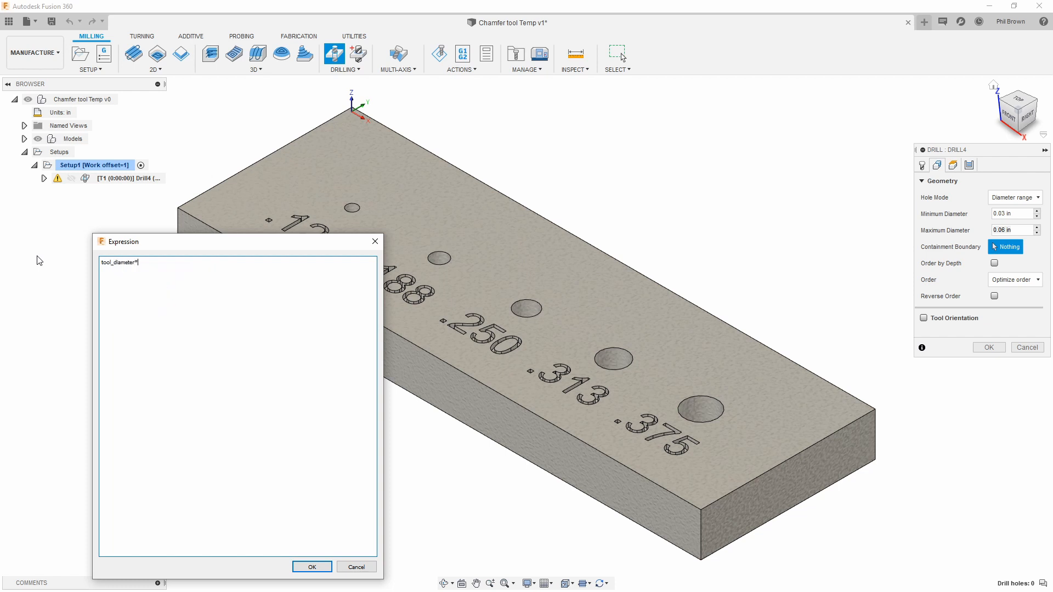
text(.95)
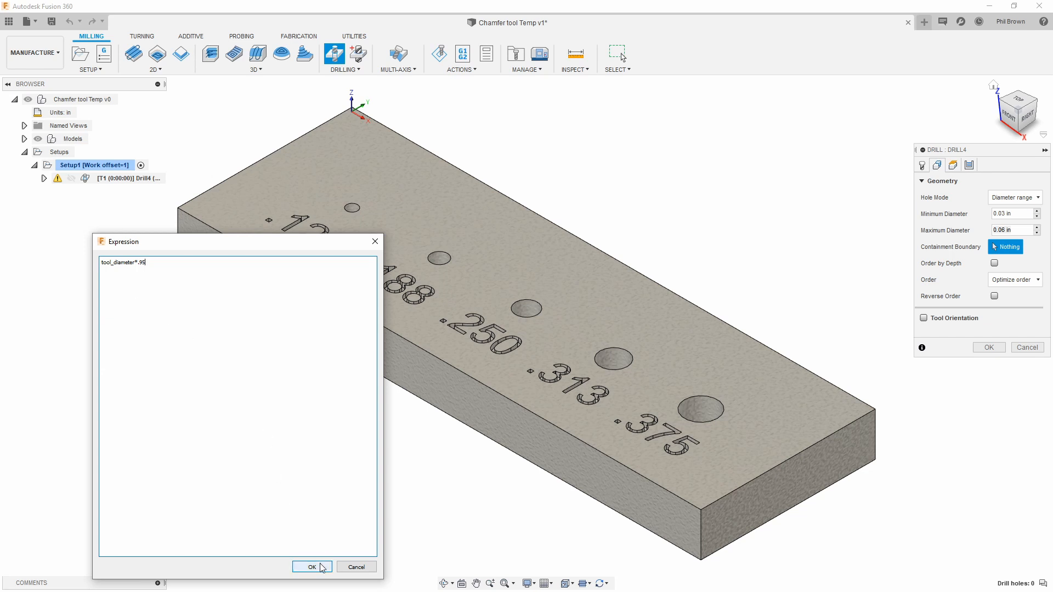
click(310, 567)
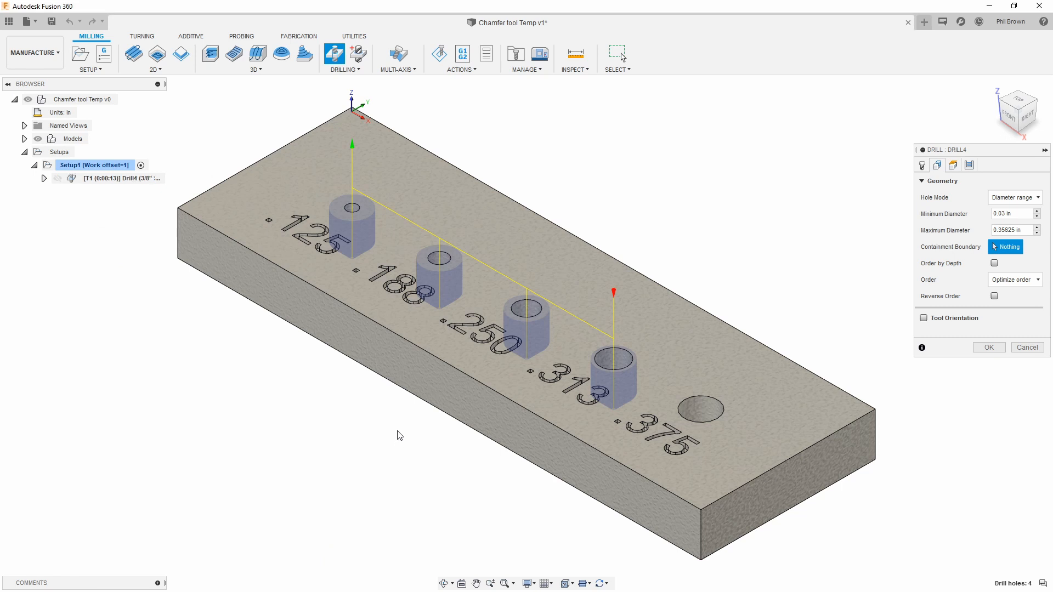
mouse_move(411, 425)
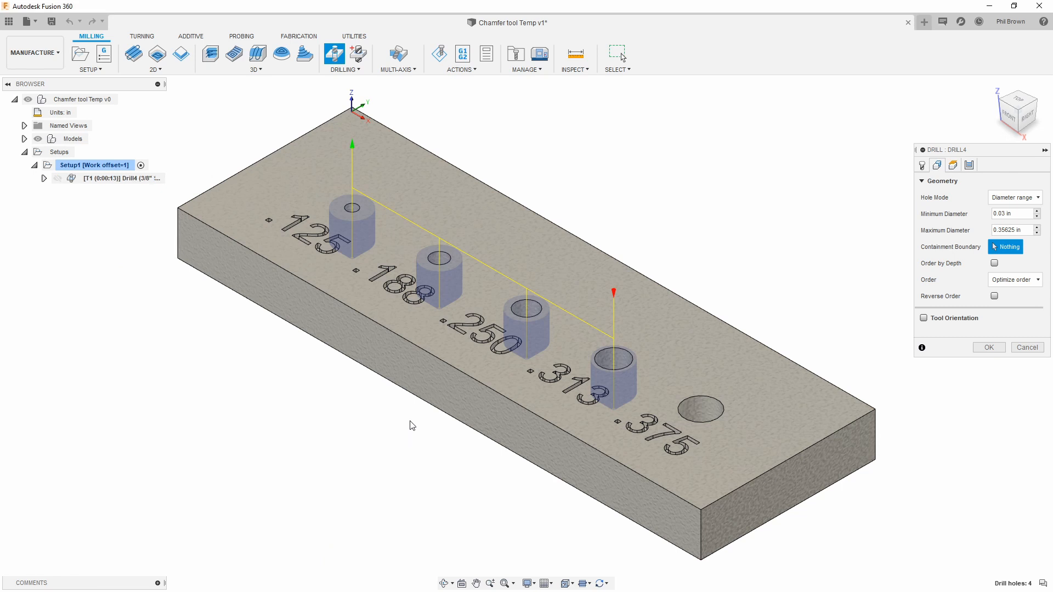
mouse_move(461, 458)
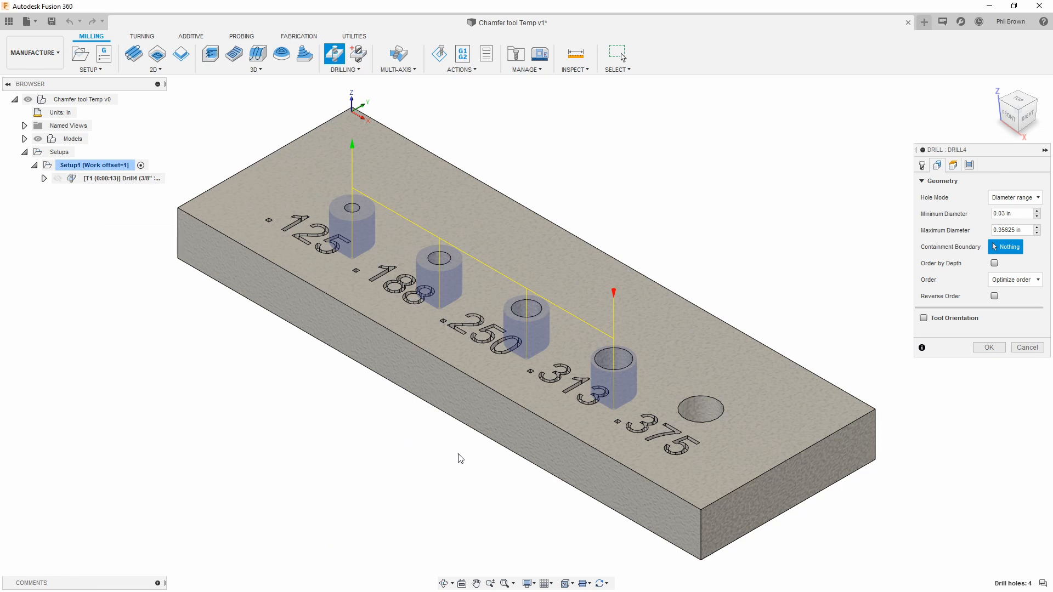
mouse_move(827, 332)
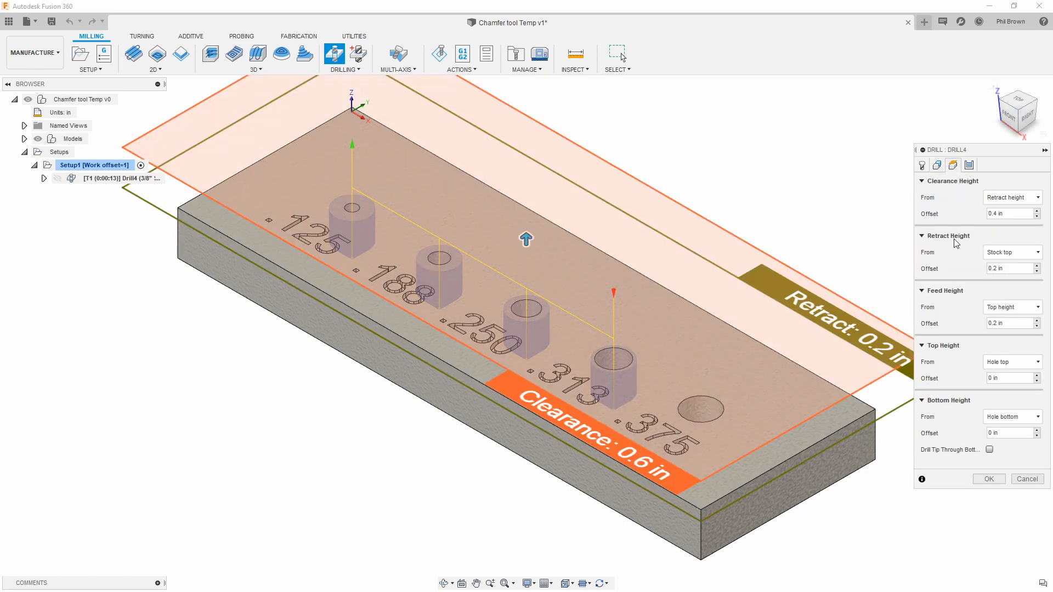
Accept the operation to generate the spot-drill toolpath on the four holes.
click(1010, 416)
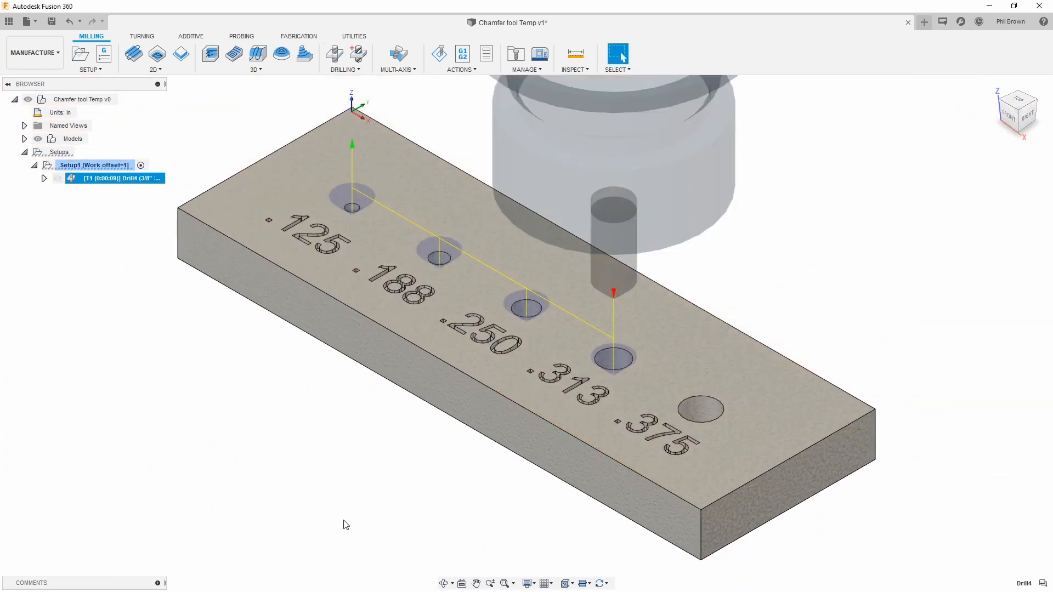
Store the spot-drill operation as a template named 'sp'.
right_click(114, 177)
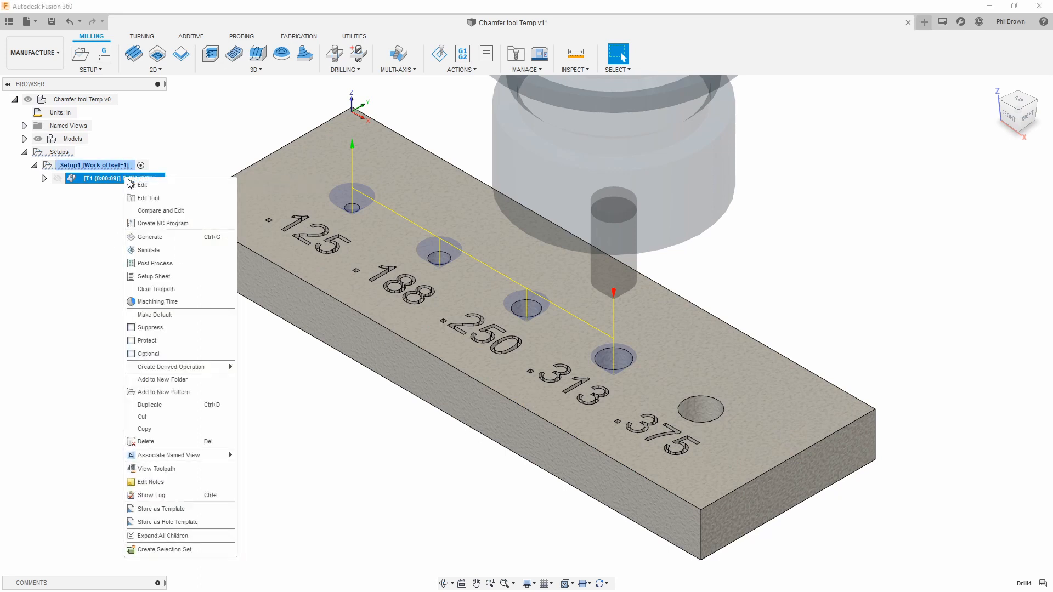
click(162, 508)
text(D)
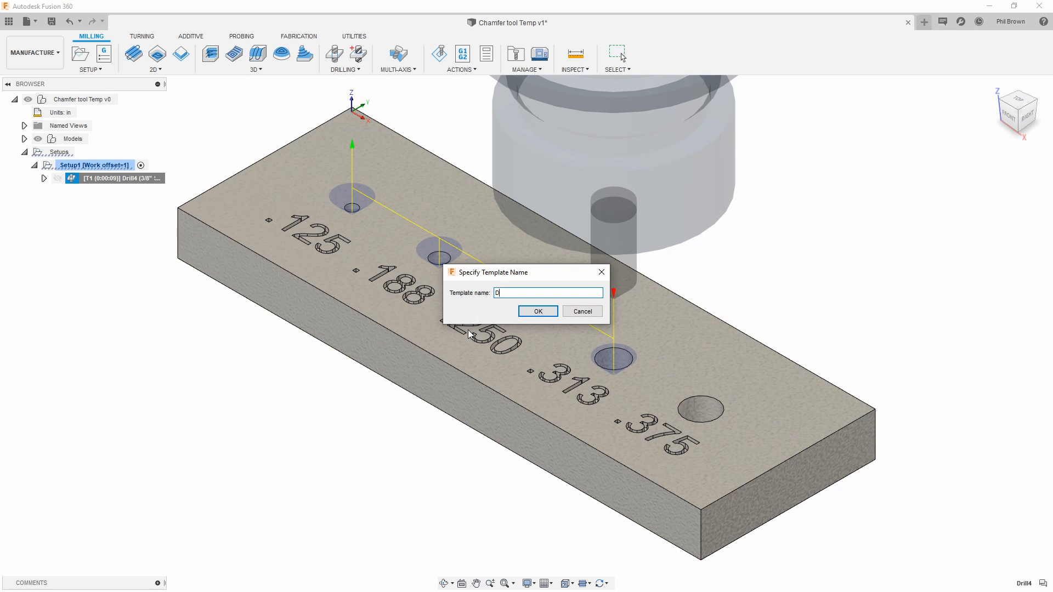
text(sp)
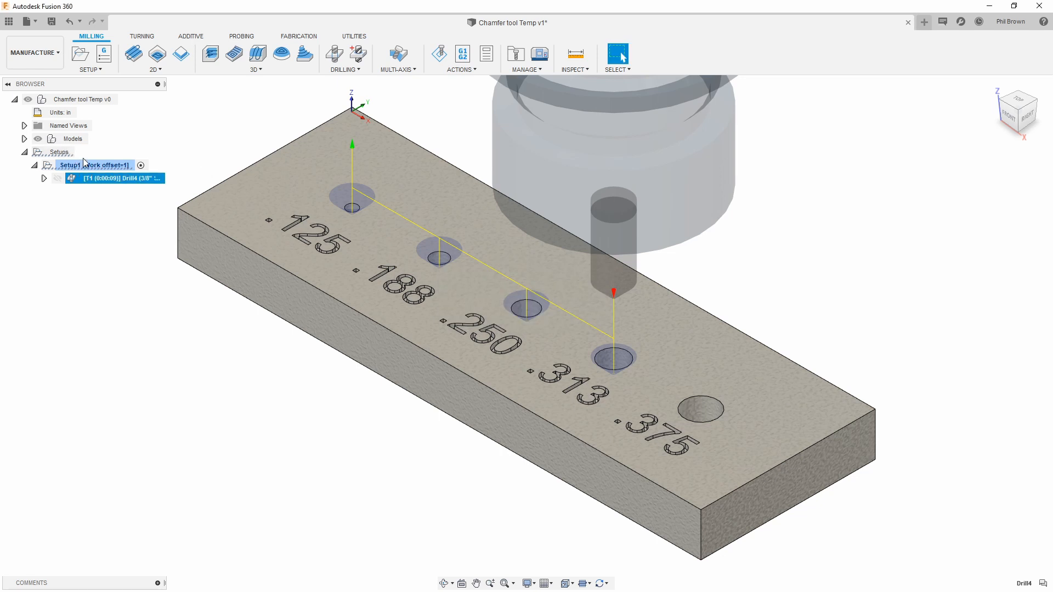
Create a new operation under Setup1 from the saved template.
click(114, 177)
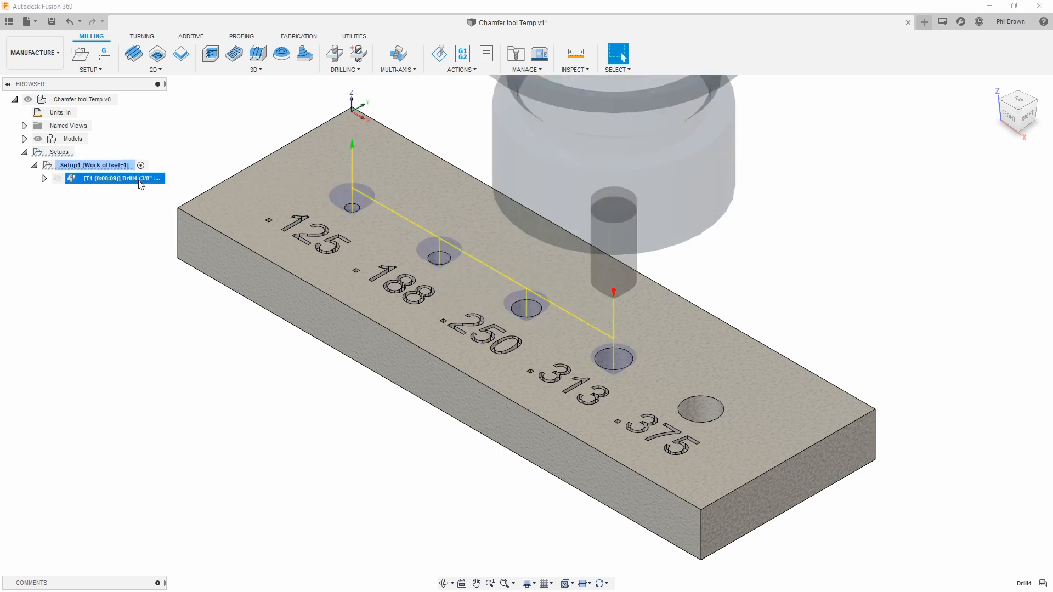
right_click(91, 165)
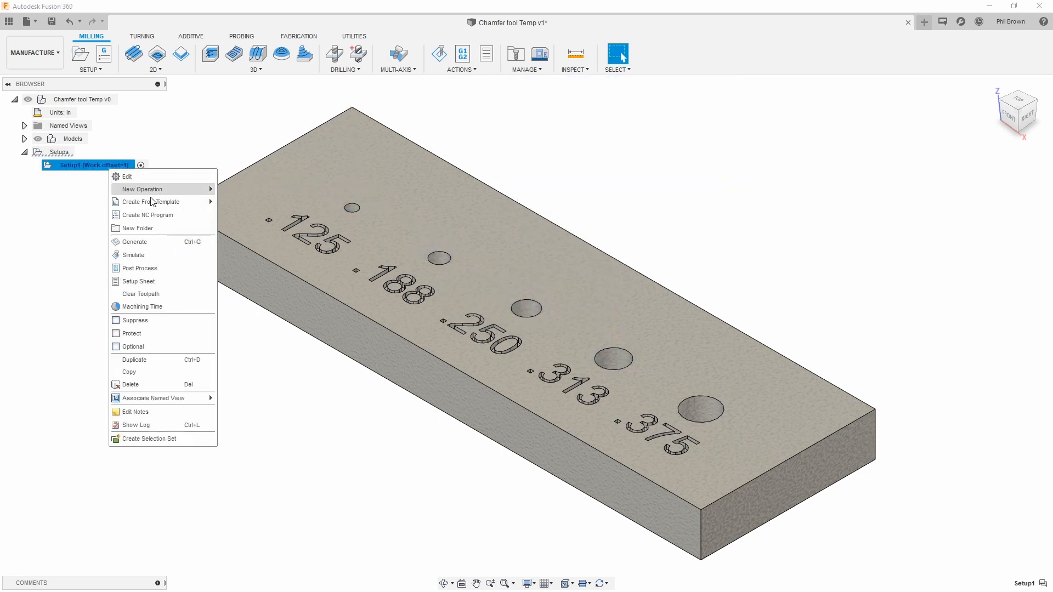
click(141, 189)
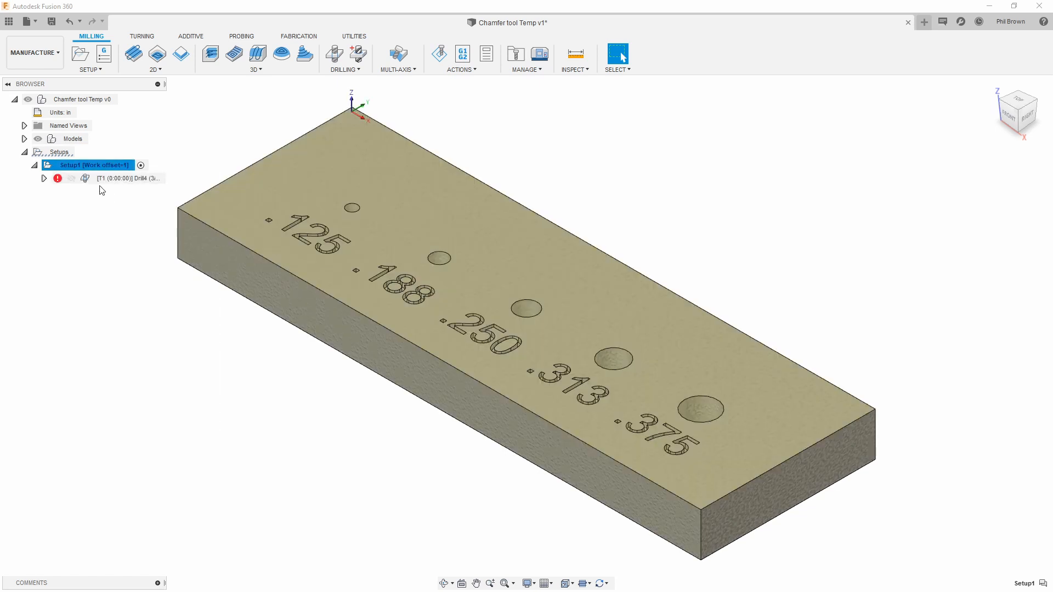